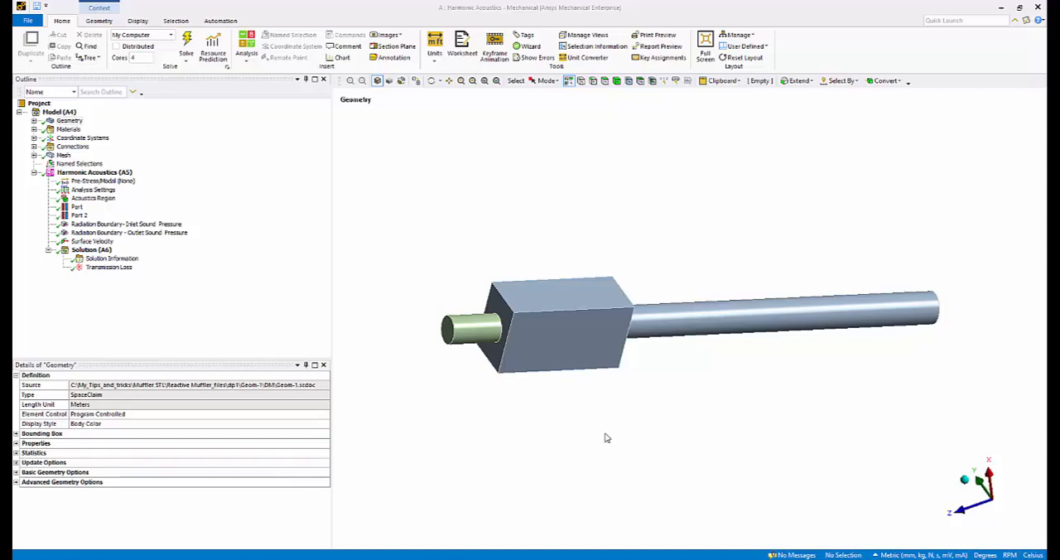
mouse_move(555, 451)
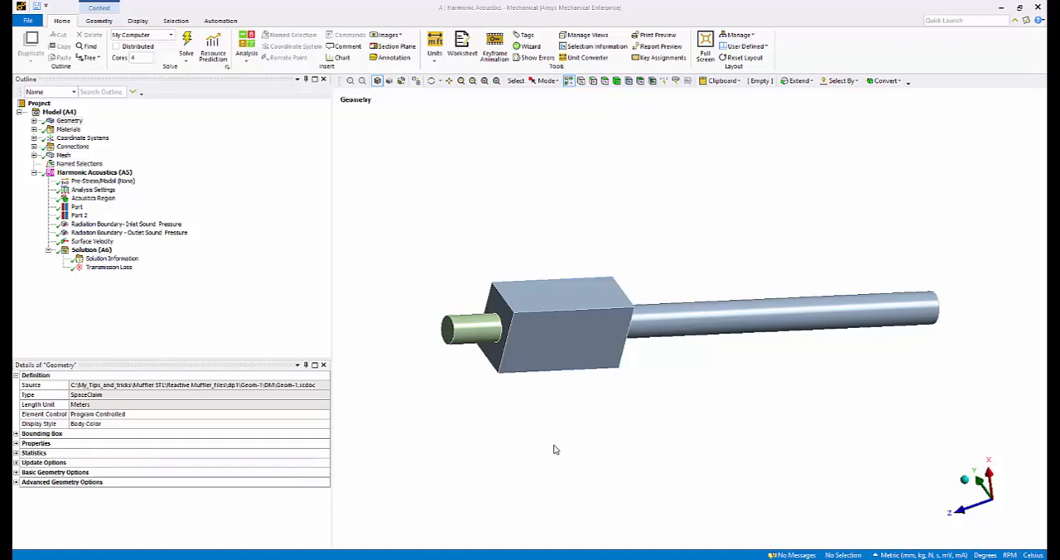
- Flag the transmission loss maximum of 9.0328 dB as an output parameter
left_click(106, 267)
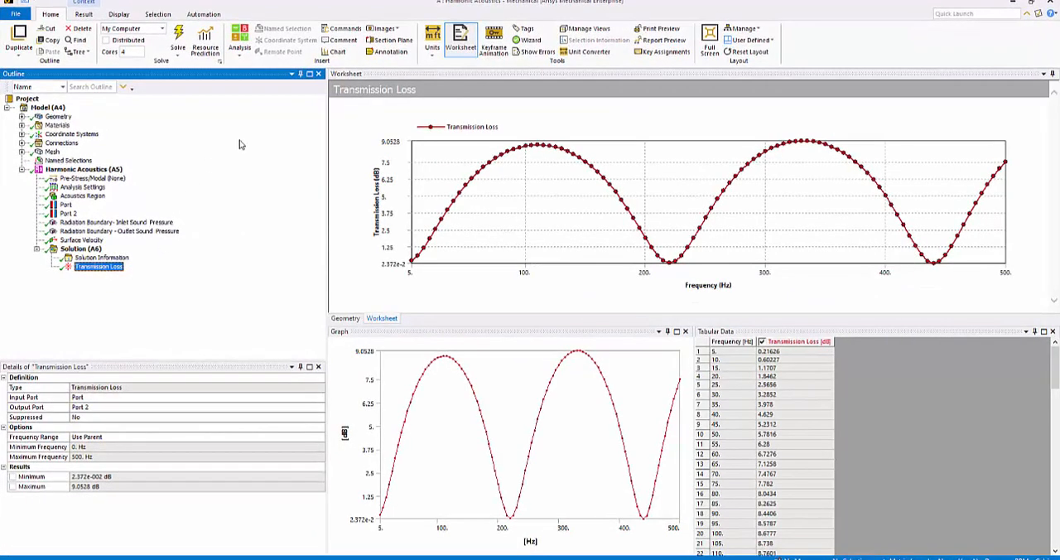
left_click(53, 116)
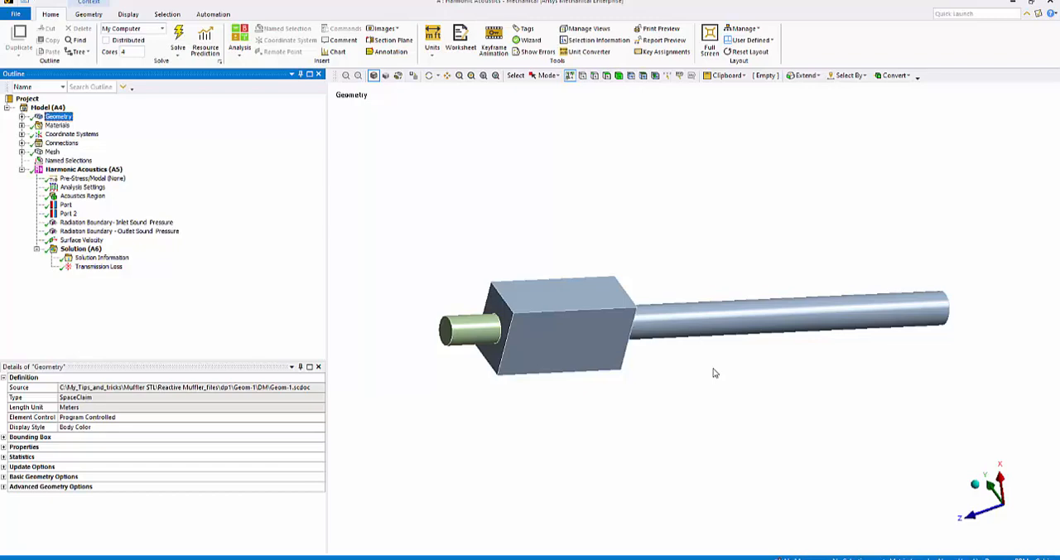
mouse_move(617, 328)
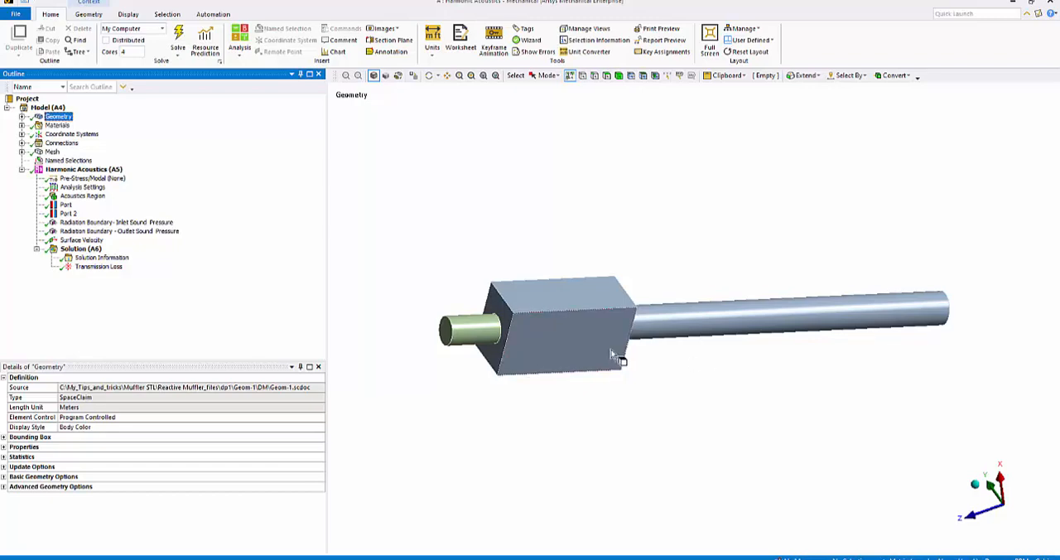
mouse_move(699, 331)
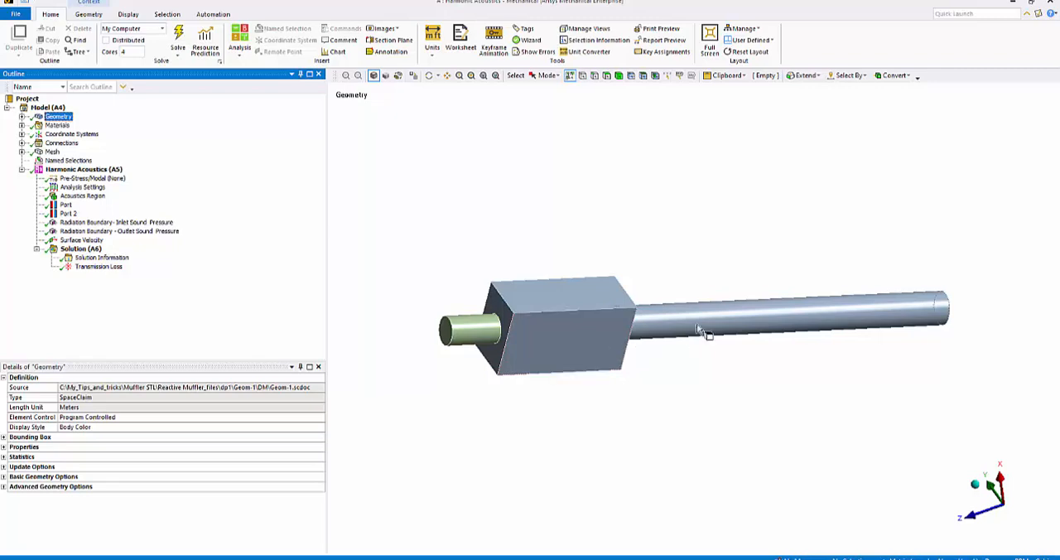
mouse_move(965, 321)
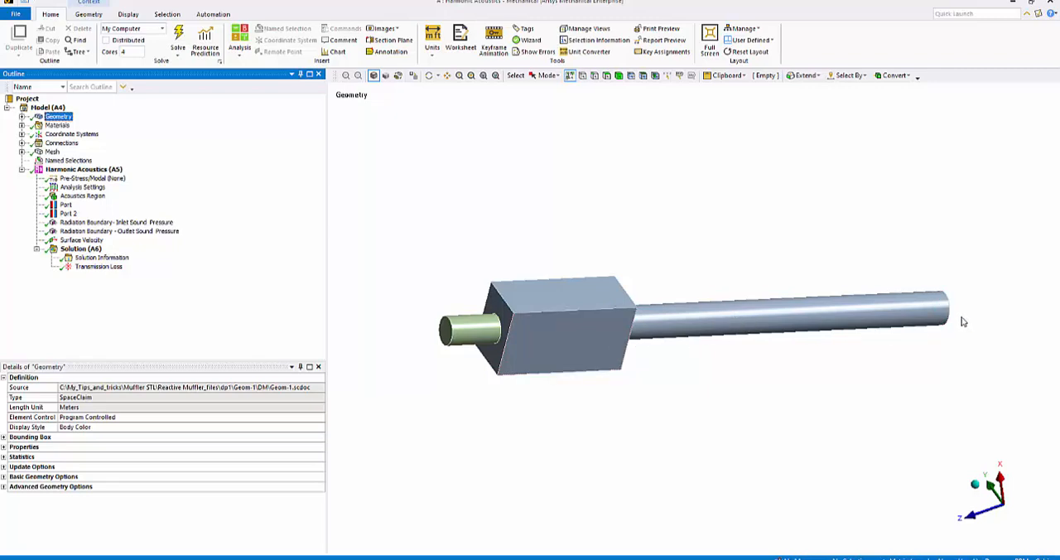
mouse_move(828, 436)
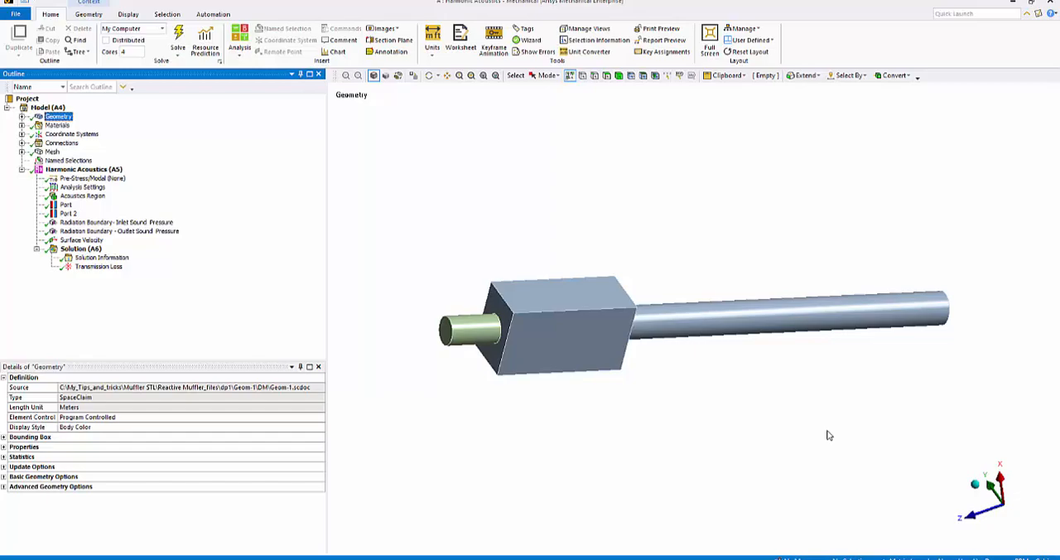
left_click(108, 265)
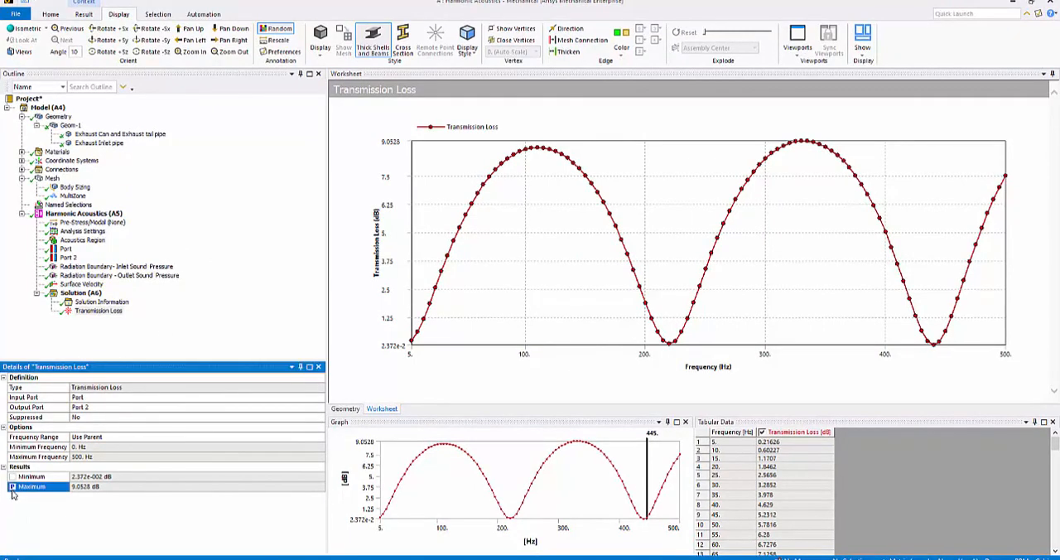
mouse_move(112, 504)
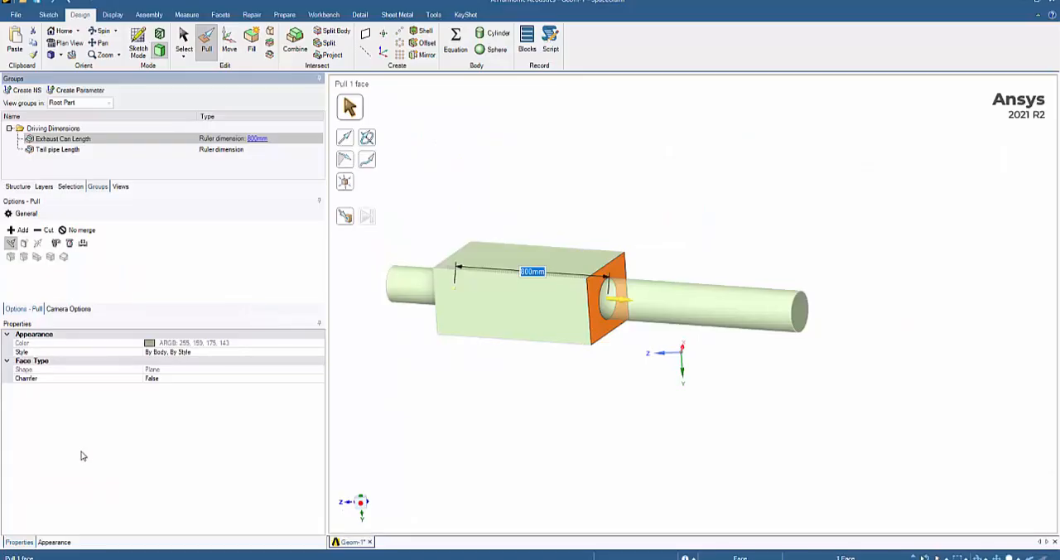
mouse_move(242, 305)
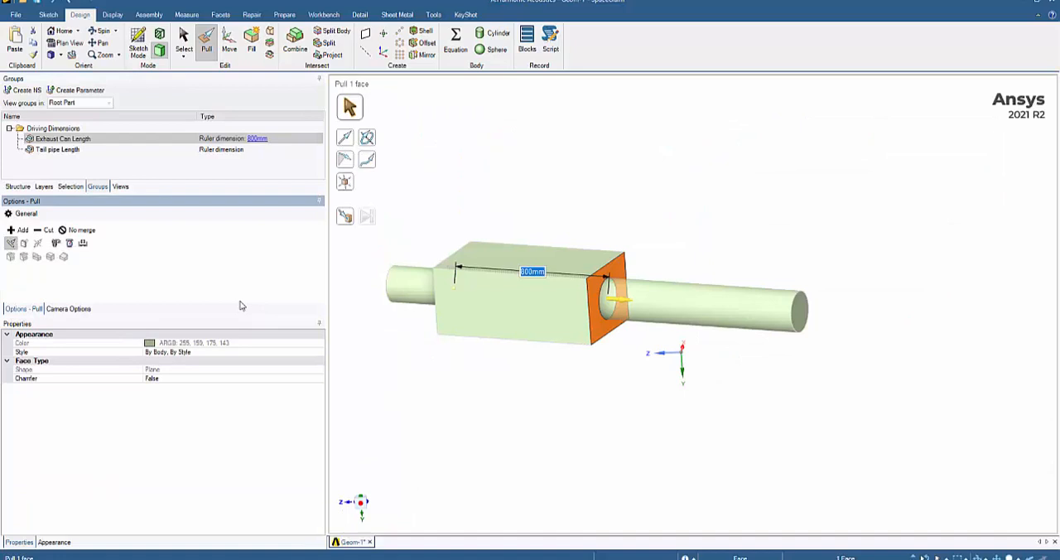
mouse_move(238, 305)
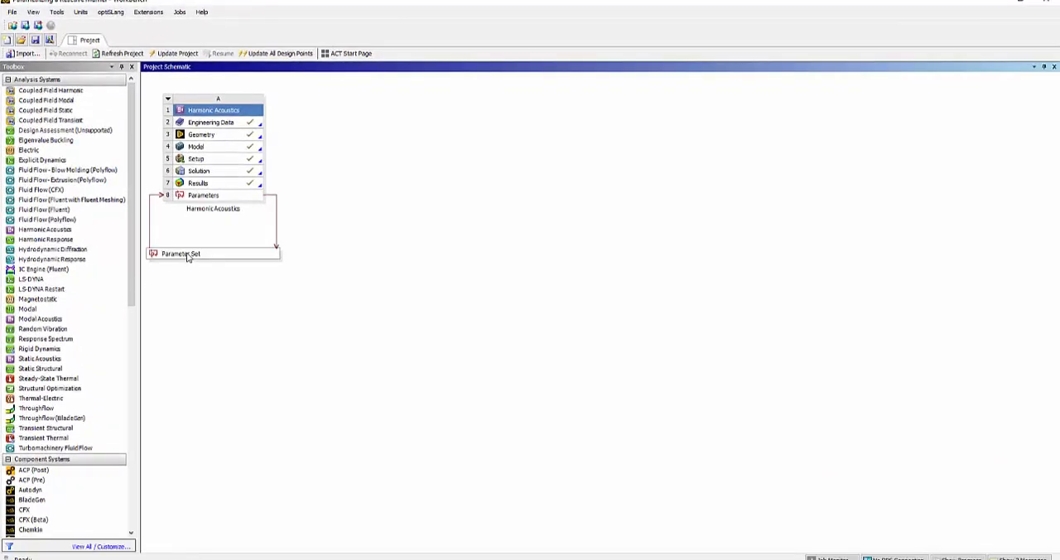
- Review the two design points with can length, tailpipe length and max transmission loss
double_click(180, 255)
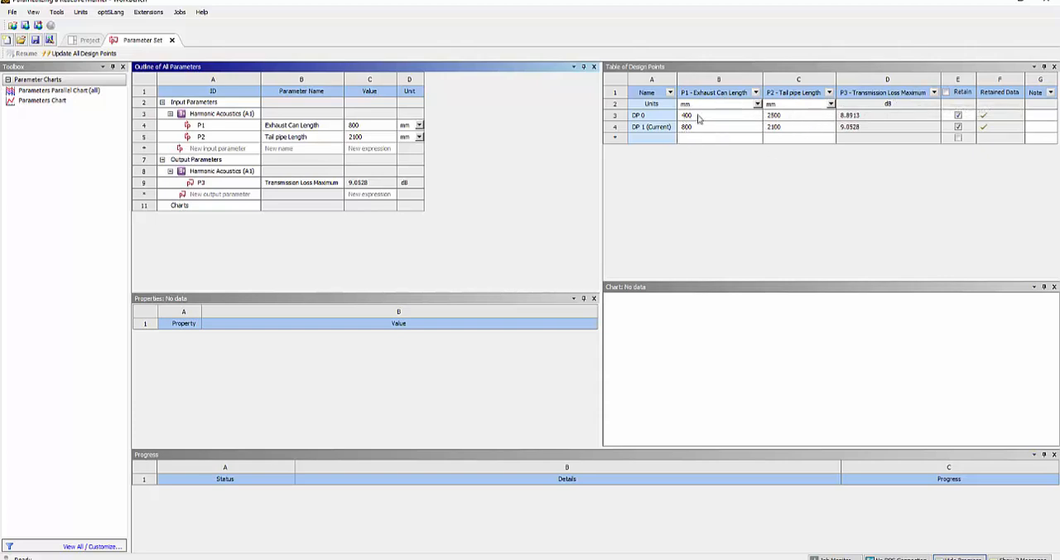
mouse_move(700, 121)
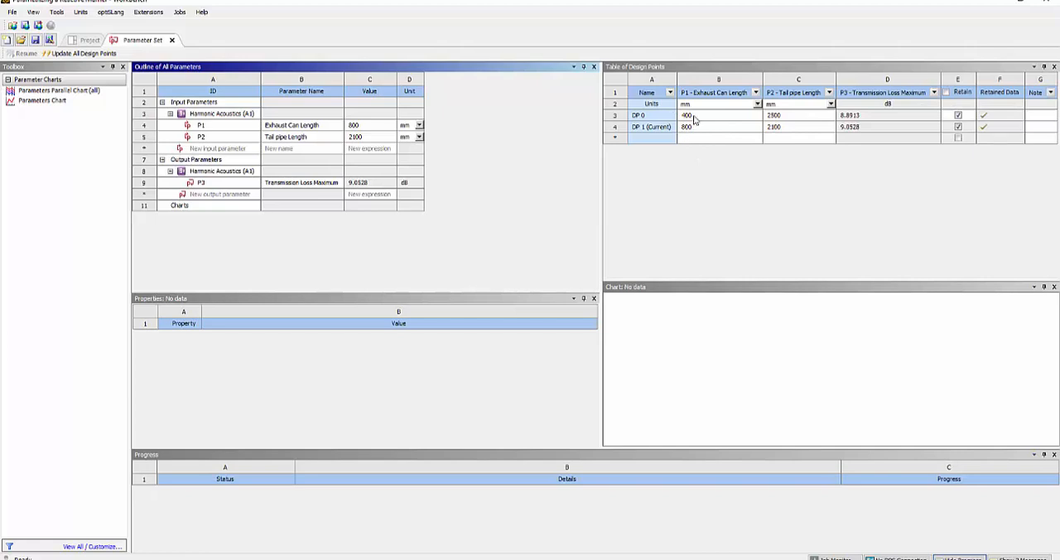
mouse_move(719, 143)
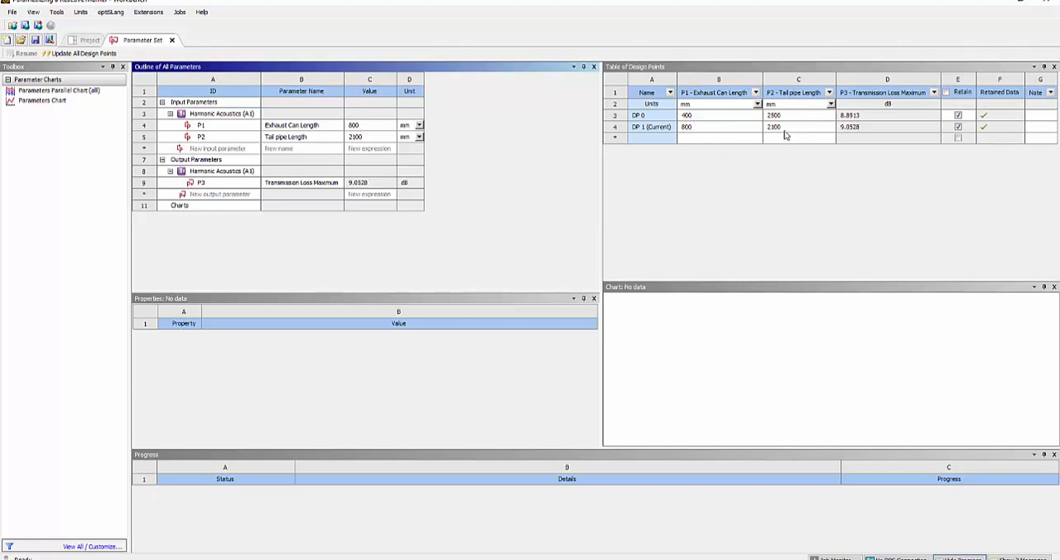
mouse_move(796, 149)
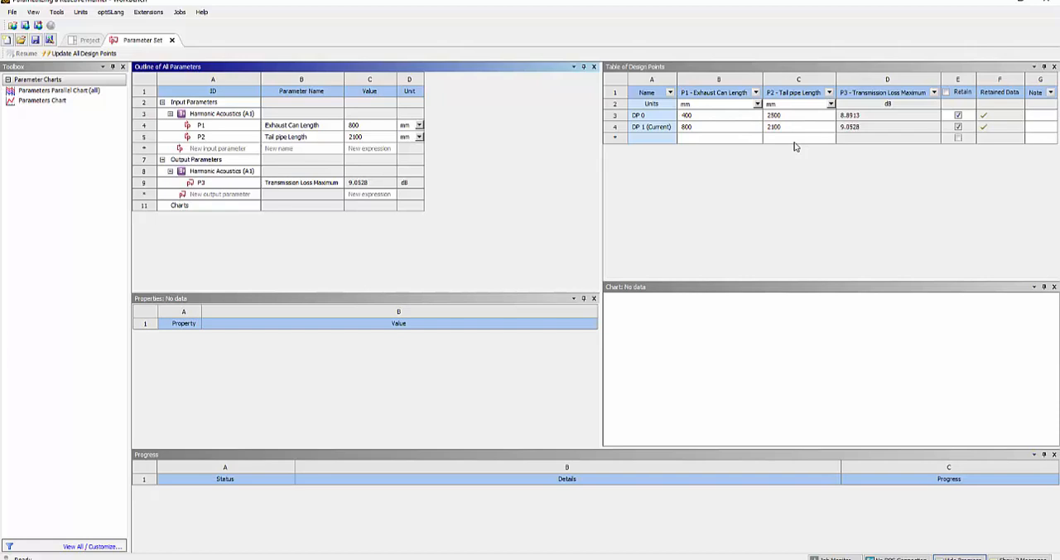